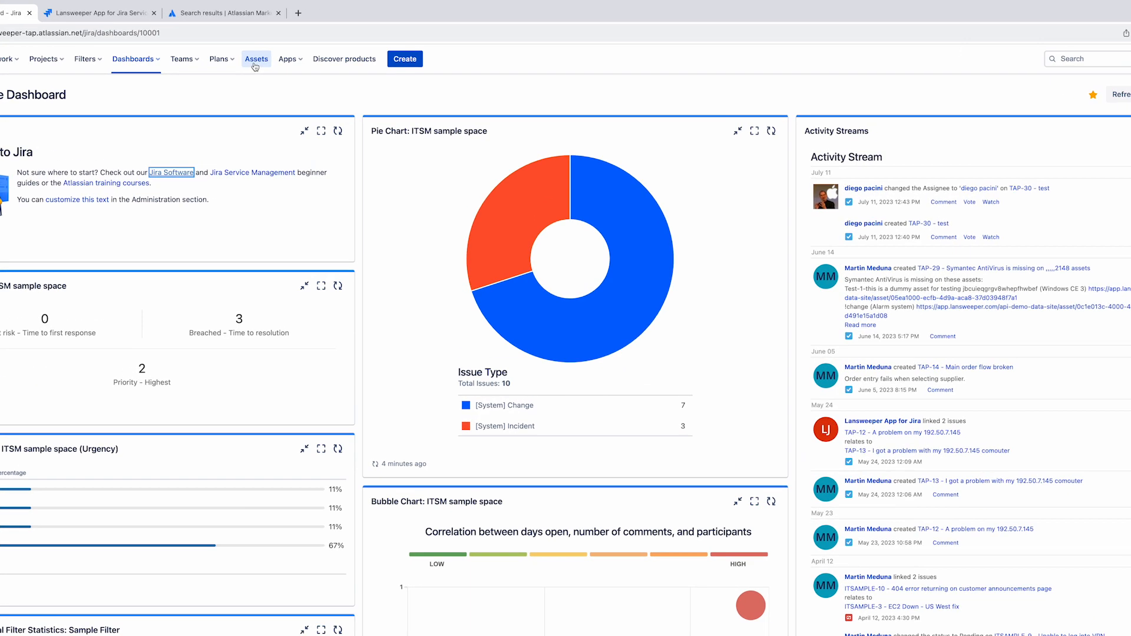
Go to Assets and load the Lansweeper (LT) object schema with its Hardware object types.
{"action": "left_click", "coordinate": [255, 59]}
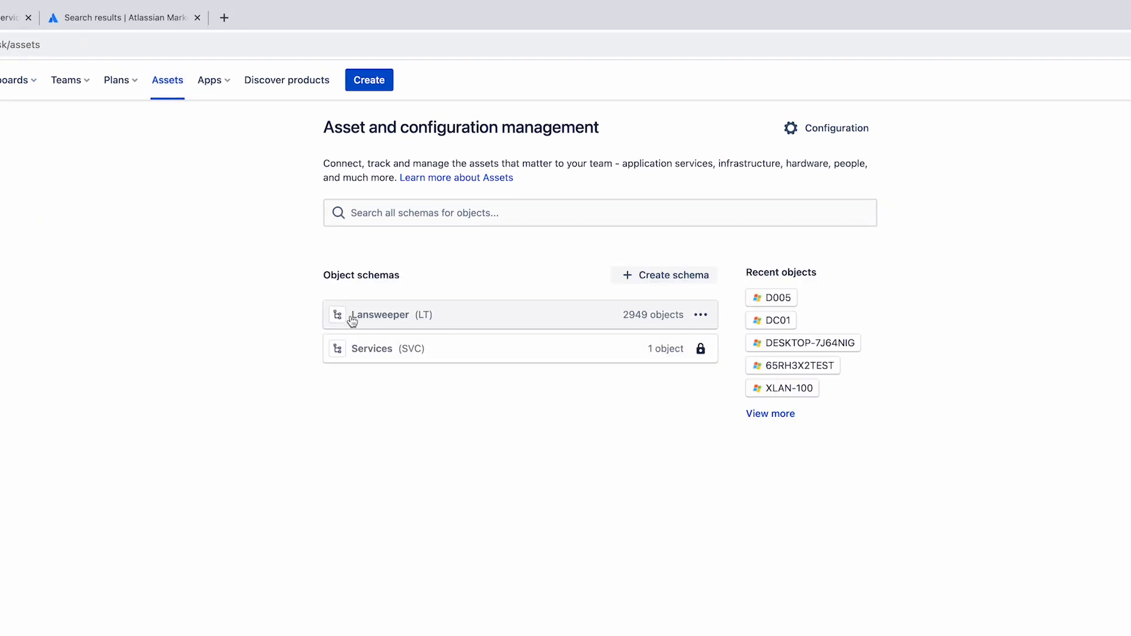
{"action": "mouse_move", "coordinate": [400, 317]}
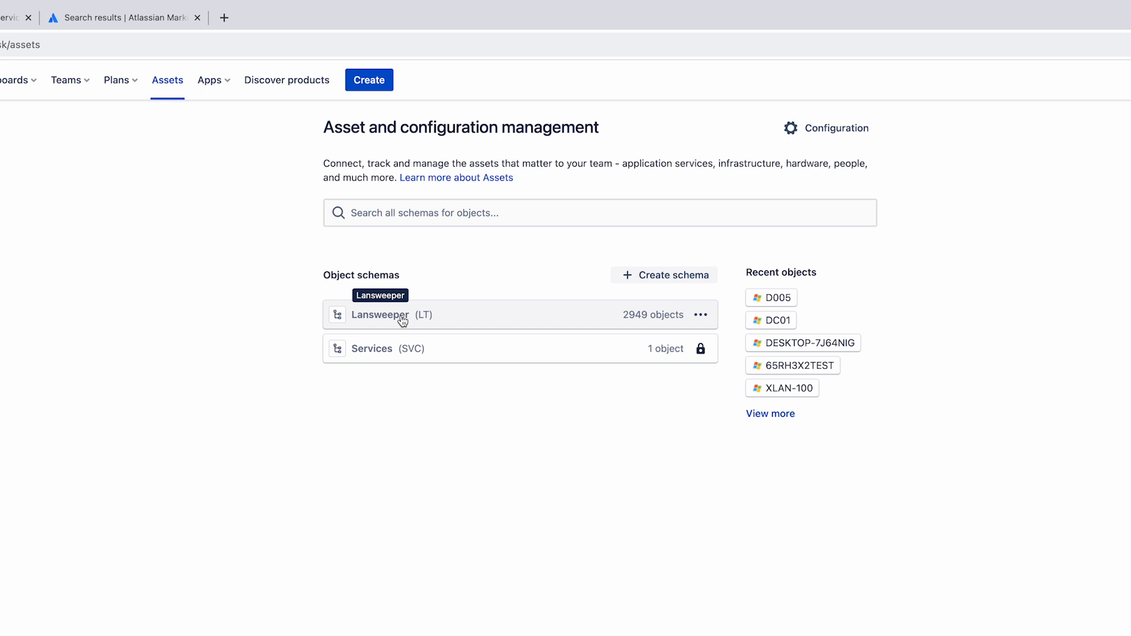
{"action": "left_click", "coordinate": [378, 315]}
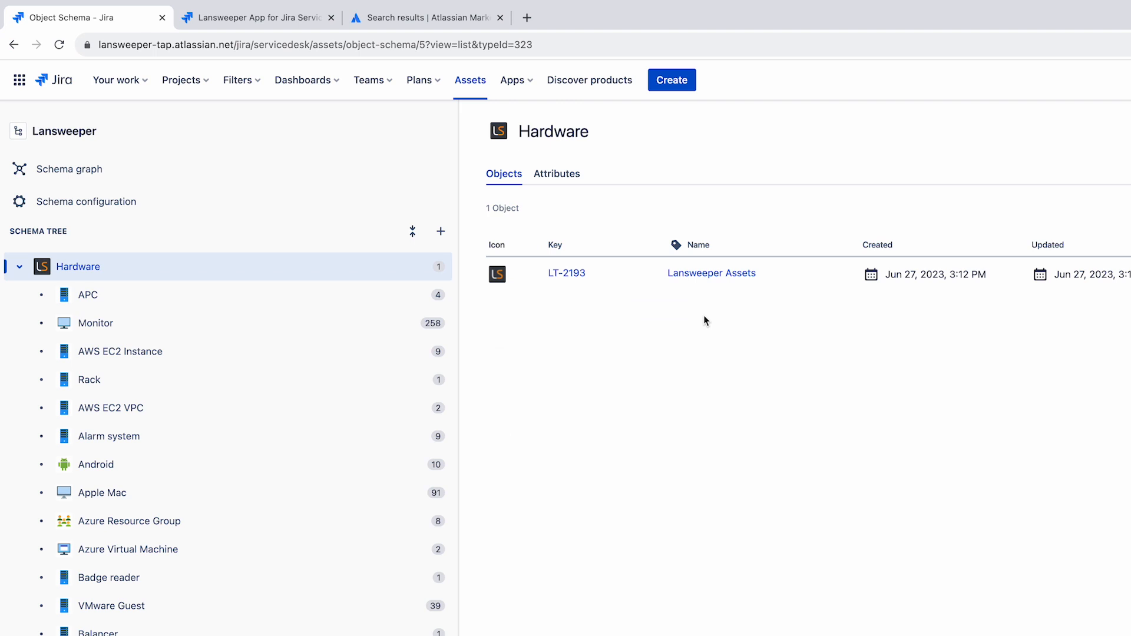
{"action": "mouse_move", "coordinate": [831, 261]}
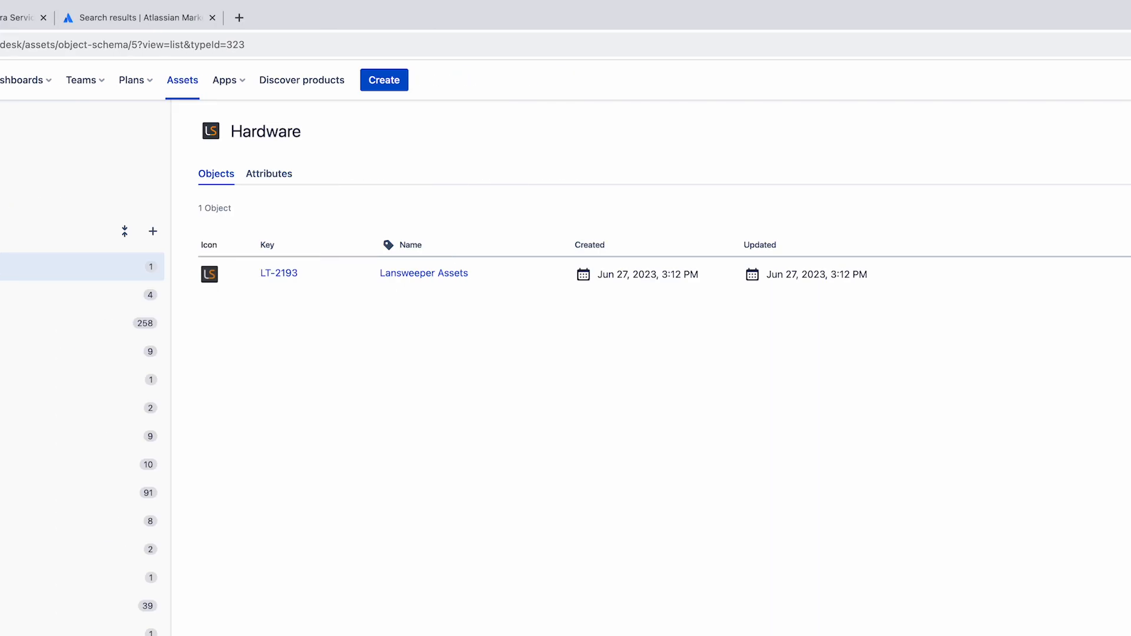
Search the schema for asset D005 and follow its Lansweeper Asset URL to the source record.
{"action": "type", "text": "o"}
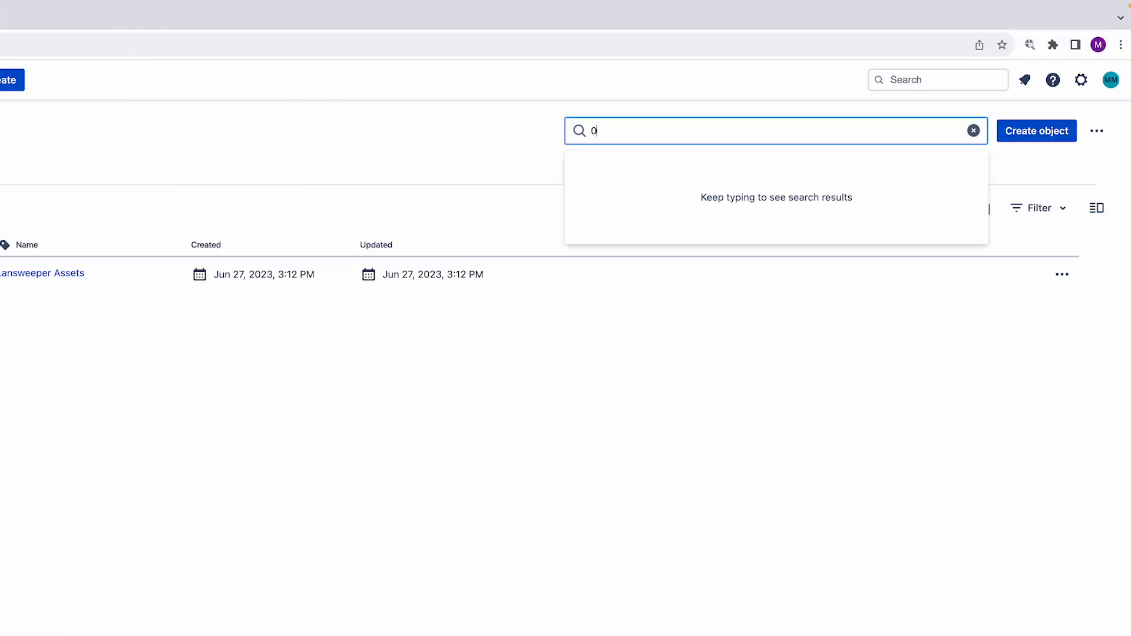
{"action": "type", "text": "05"}
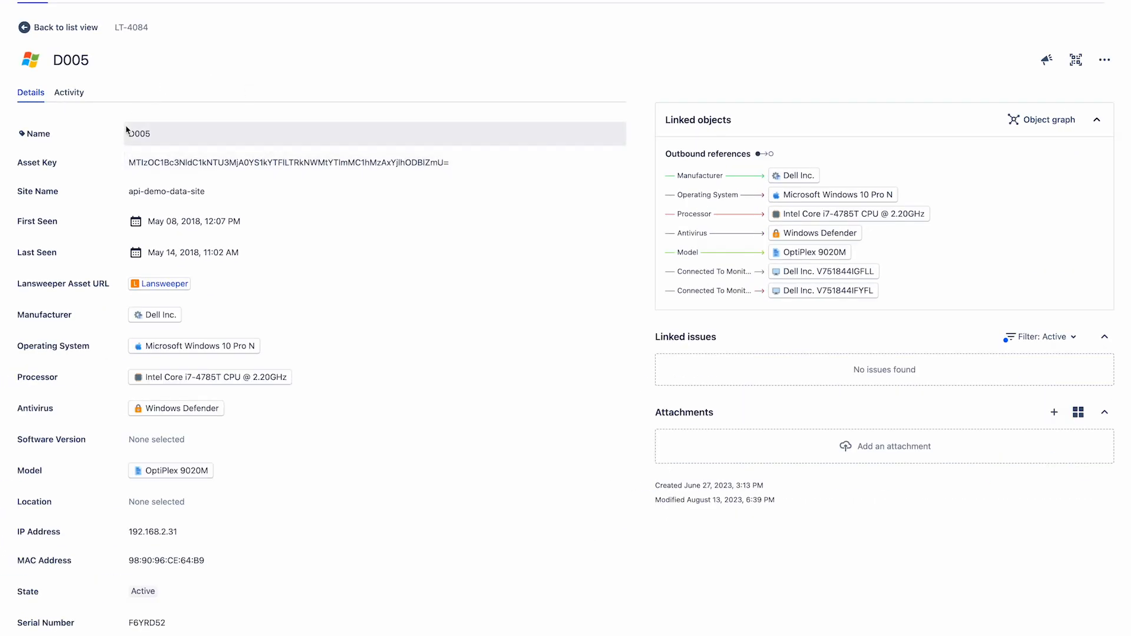
{"action": "mouse_move", "coordinate": [301, 162]}
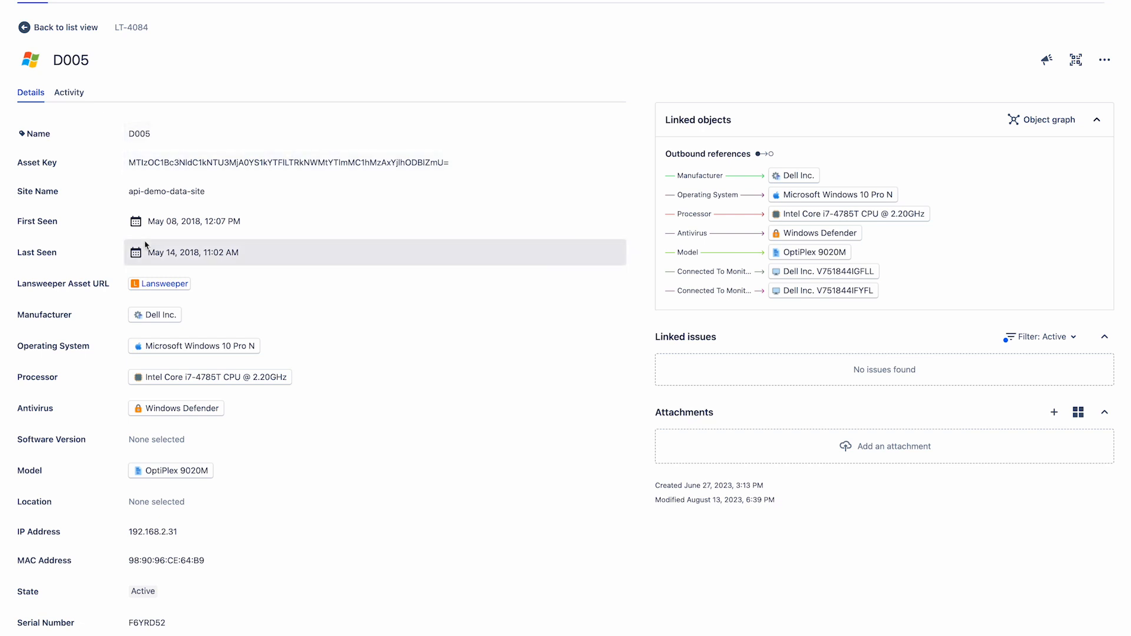
{"action": "mouse_move", "coordinate": [163, 275]}
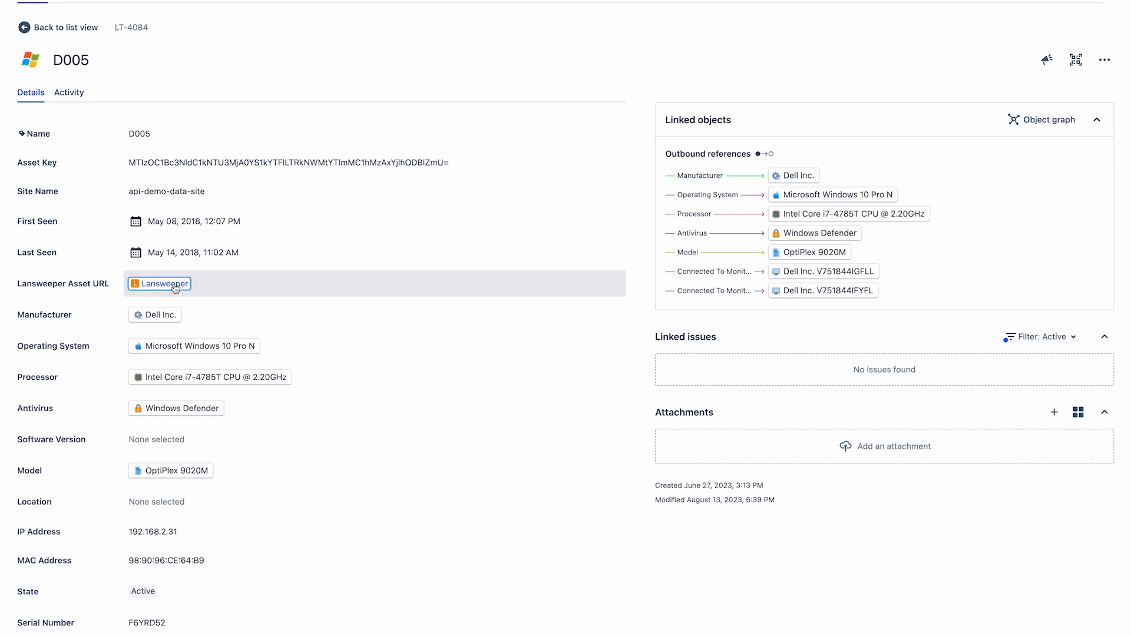
{"action": "left_click", "coordinate": [159, 283]}
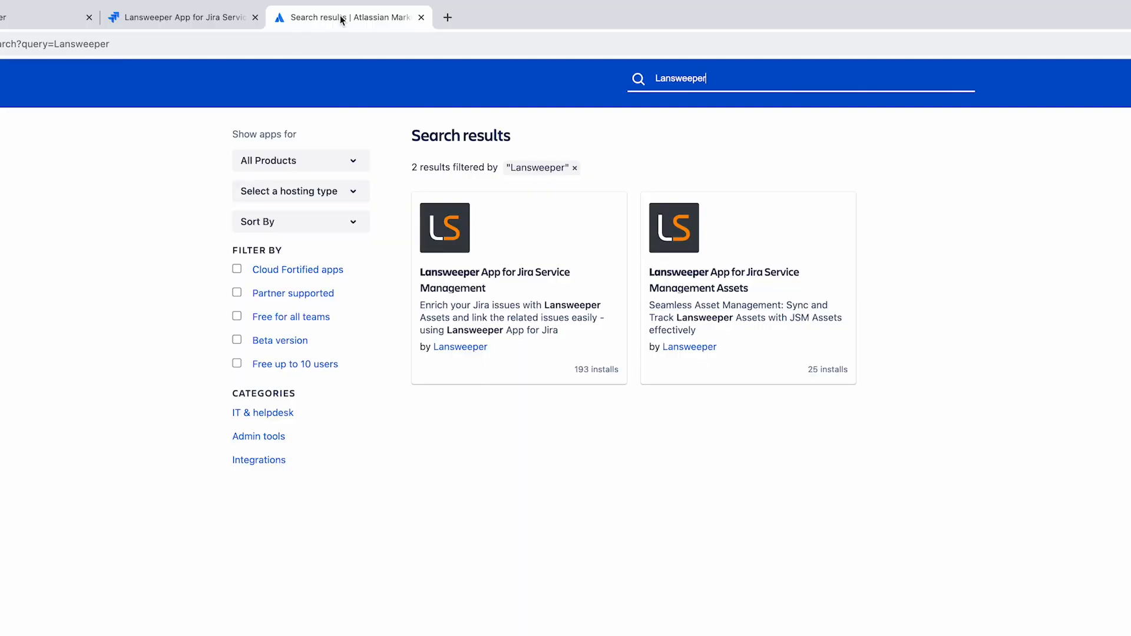
{"action": "mouse_move", "coordinate": [478, 364]}
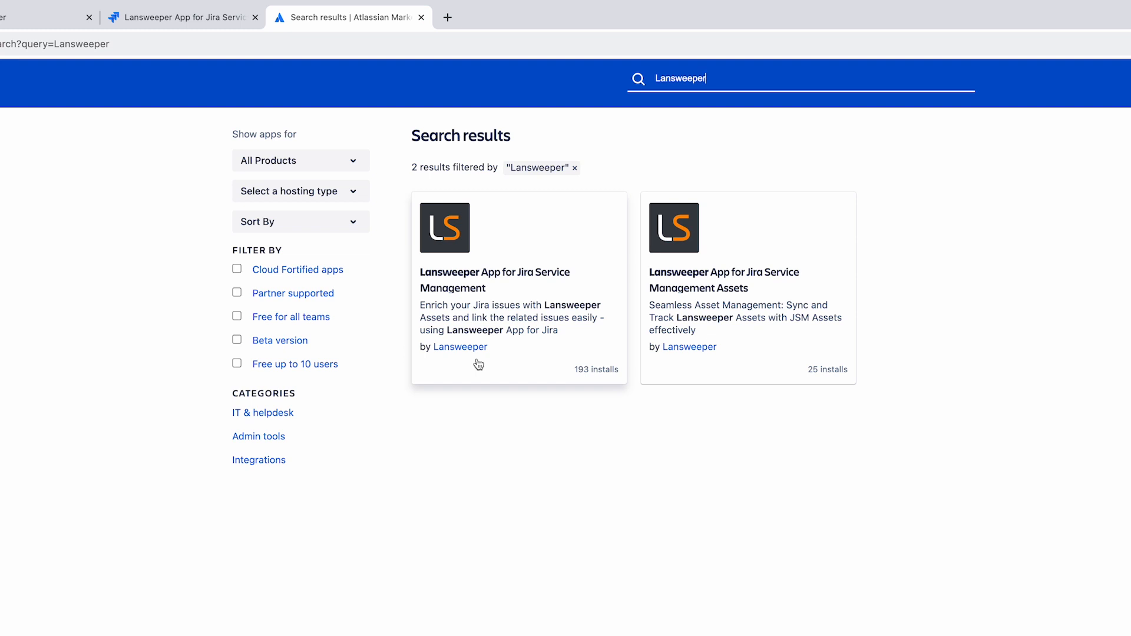
{"action": "mouse_move", "coordinate": [756, 257]}
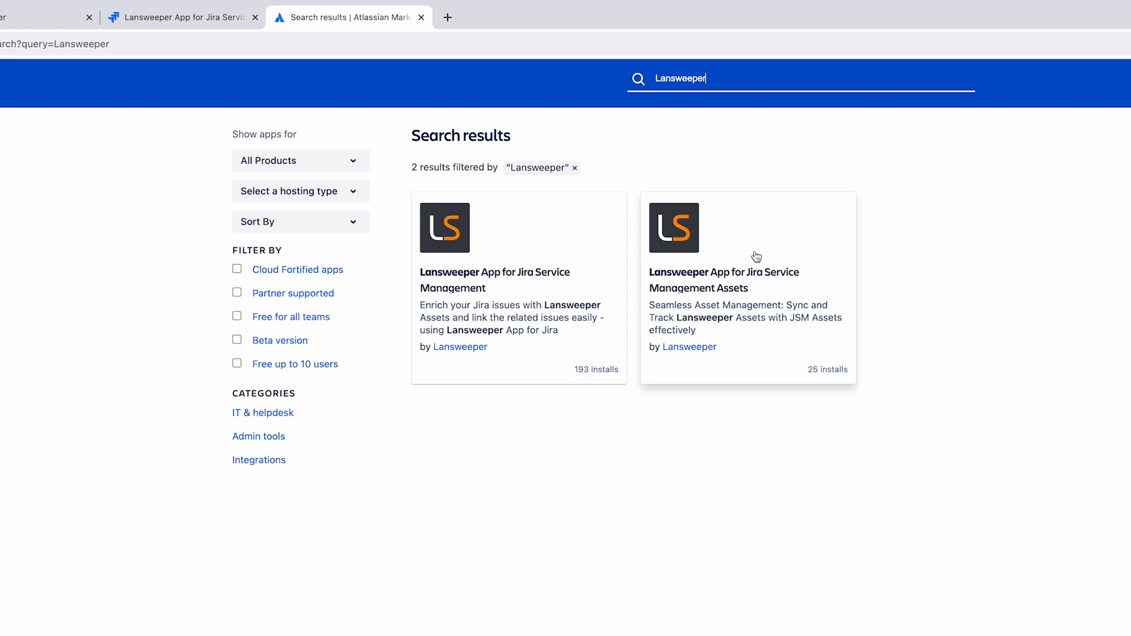
{"action": "mouse_move", "coordinate": [763, 283]}
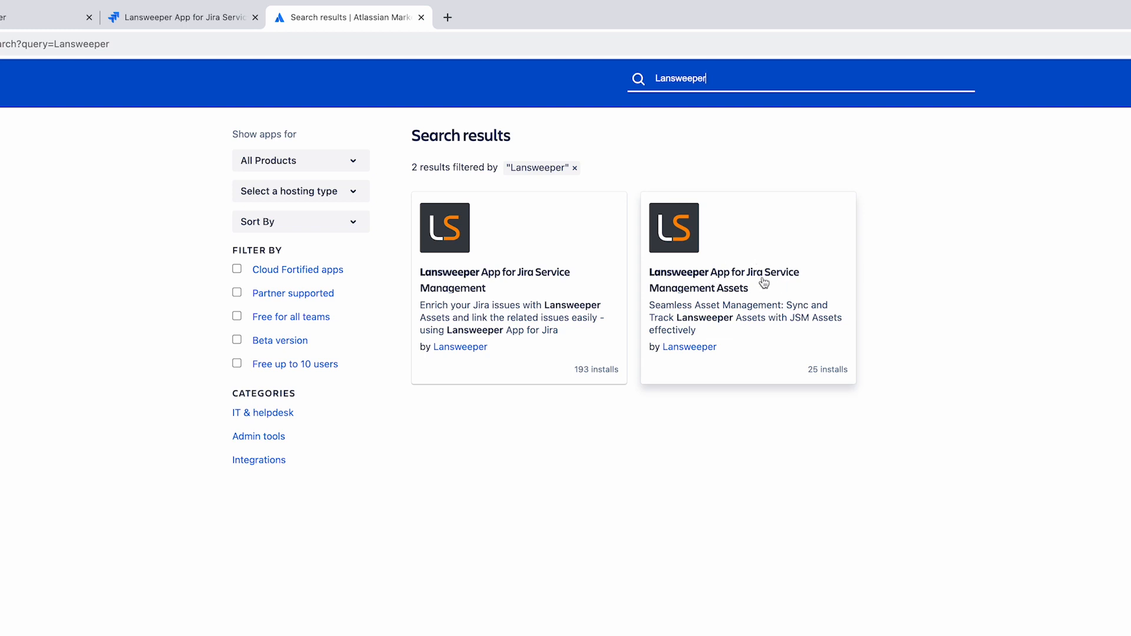
Load the Marketplace listing for 'Lansweeper App for Jira Service Management Assets'.
{"action": "left_click", "coordinate": [723, 280]}
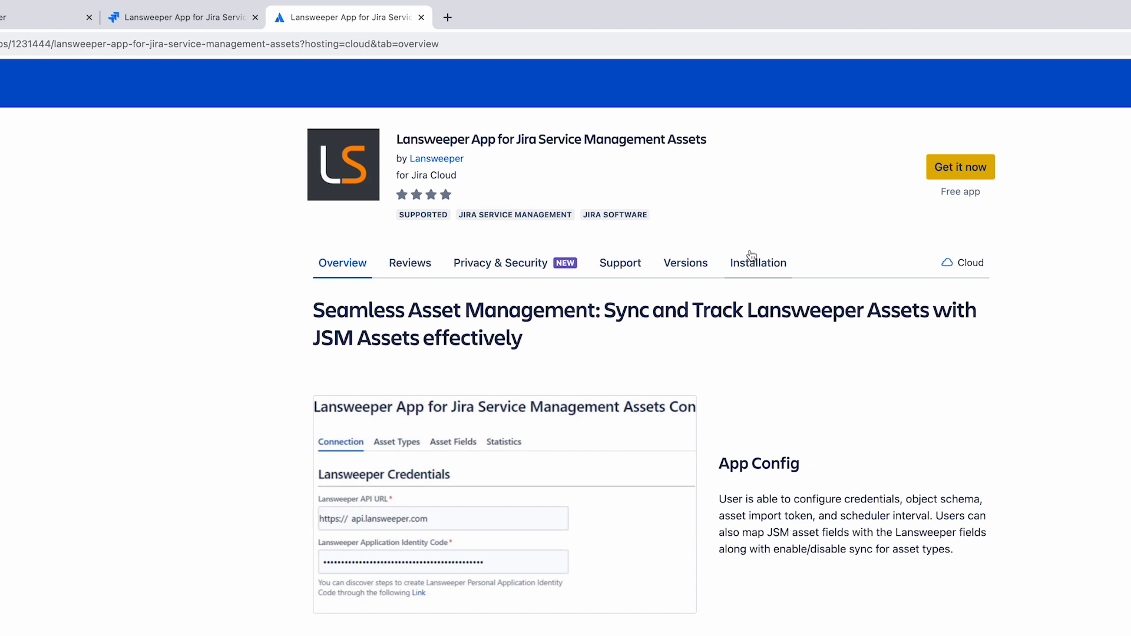
{"action": "mouse_move", "coordinate": [711, 236]}
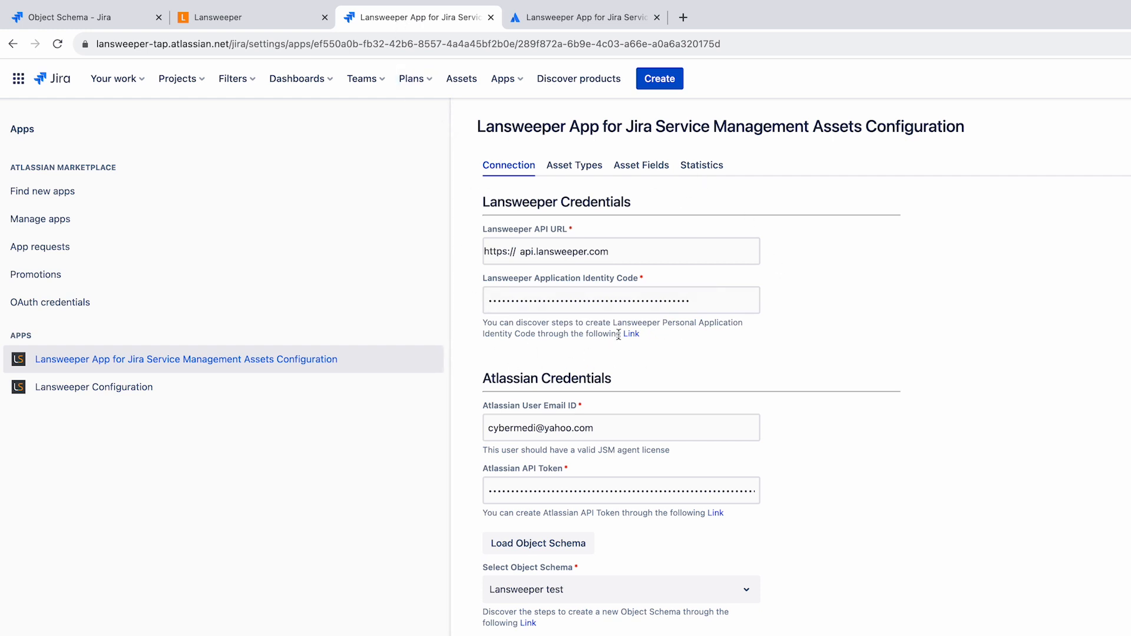
{"action": "mouse_move", "coordinate": [506, 232]}
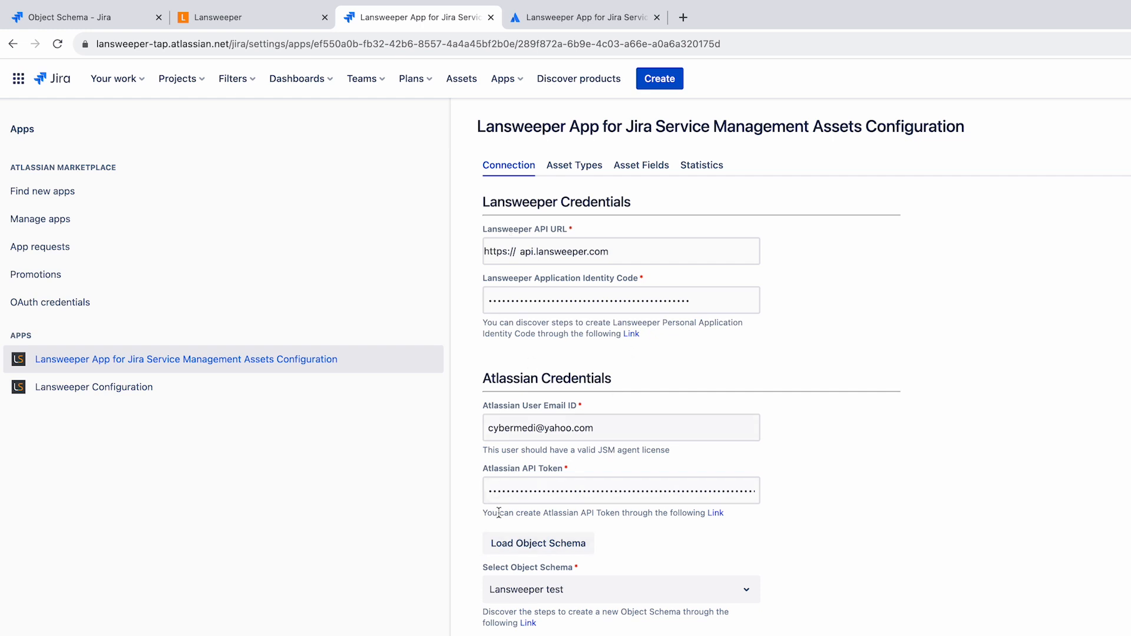
Reveal the Connection settings: credentials, object schema, import token and daily sync interval.
{"action": "scroll", "scroll_direction": "down", "scroll_amount": 3}
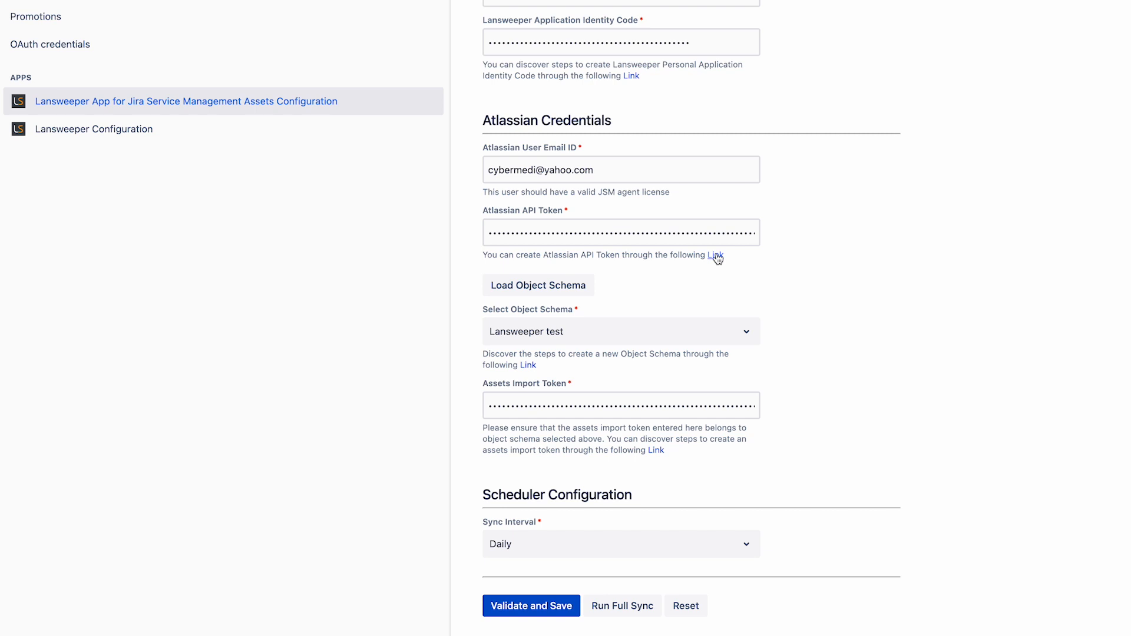
{"action": "mouse_move", "coordinate": [719, 268]}
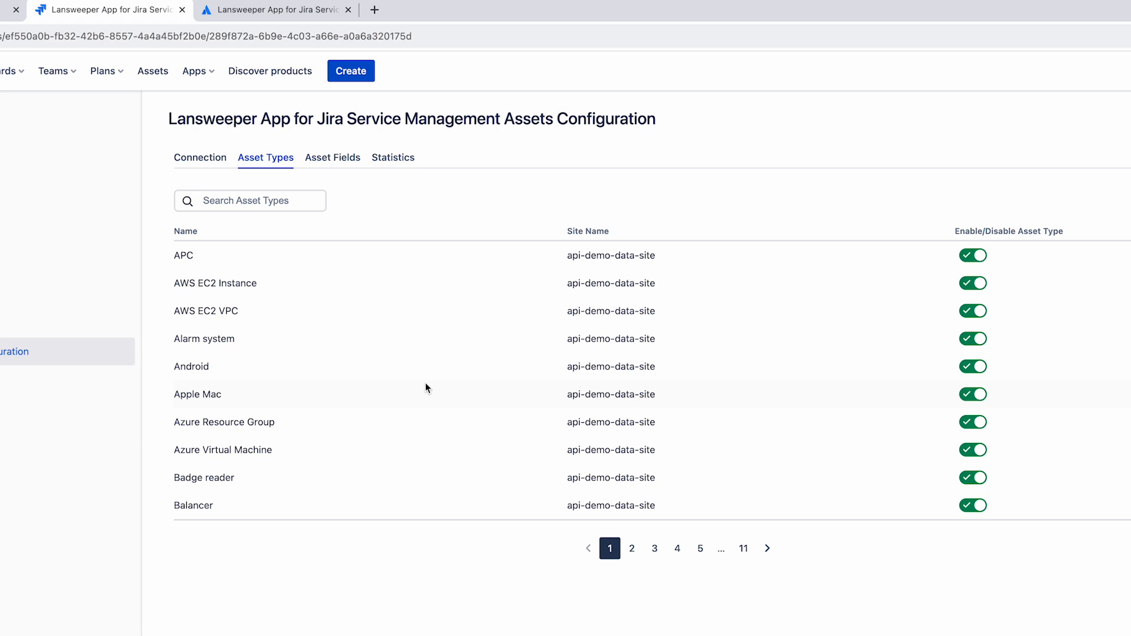
Review the Asset Fields table mapping Jira Assets fields to Lansweeper fields.
{"action": "left_click", "coordinate": [332, 156]}
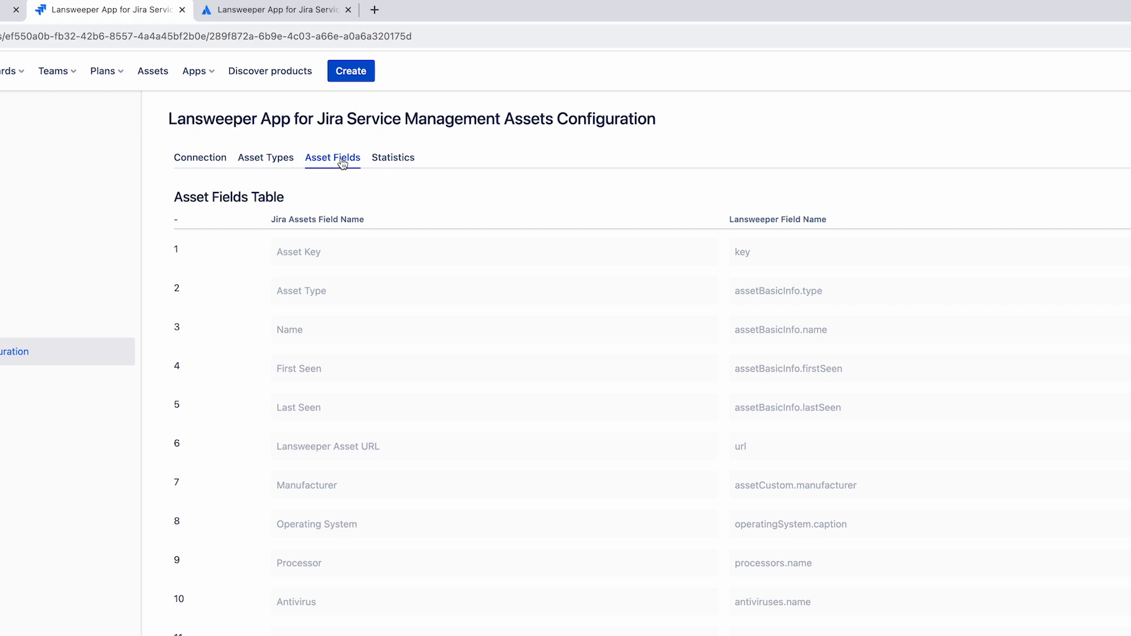
{"action": "mouse_move", "coordinate": [342, 164]}
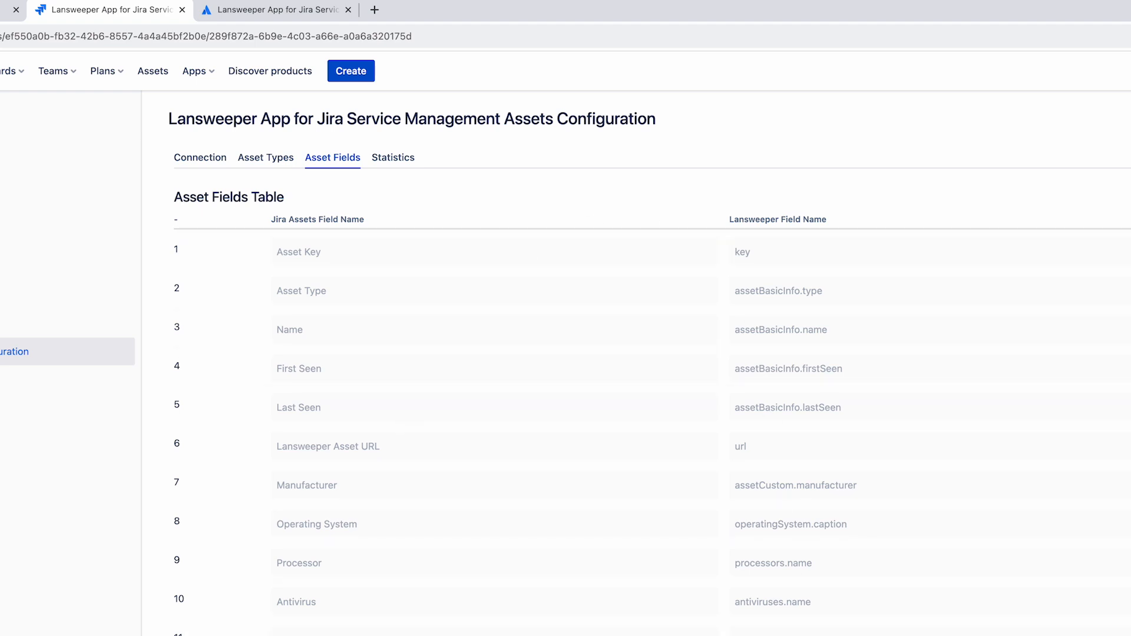
{"action": "scroll", "scroll_direction": "down", "scroll_amount": 3}
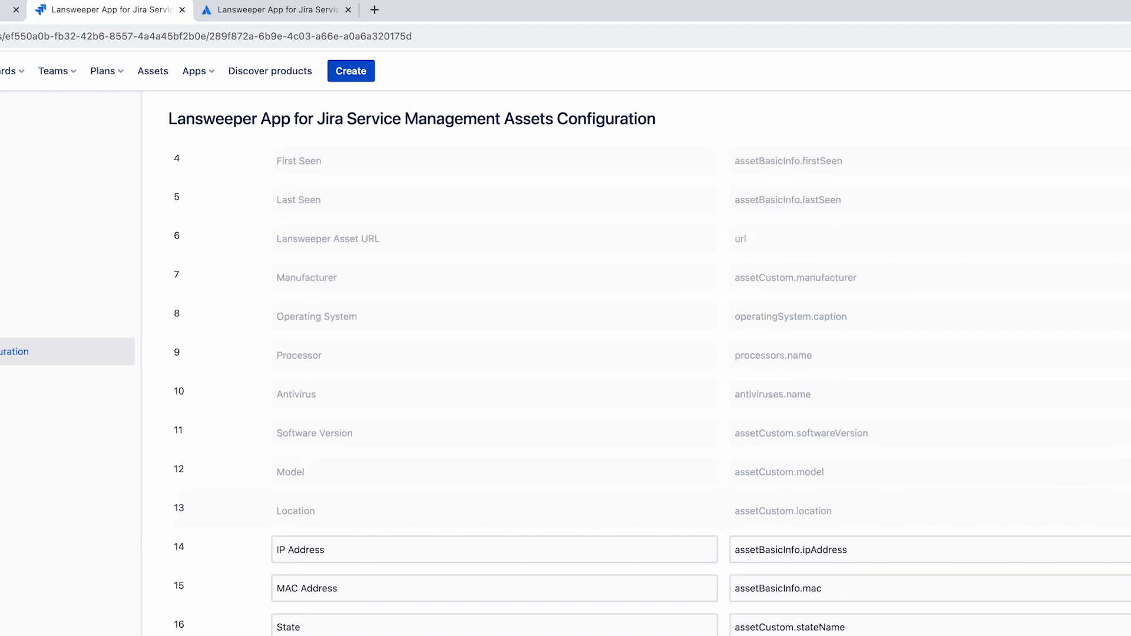
{"action": "scroll", "scroll_direction": "down", "scroll_amount": 3}
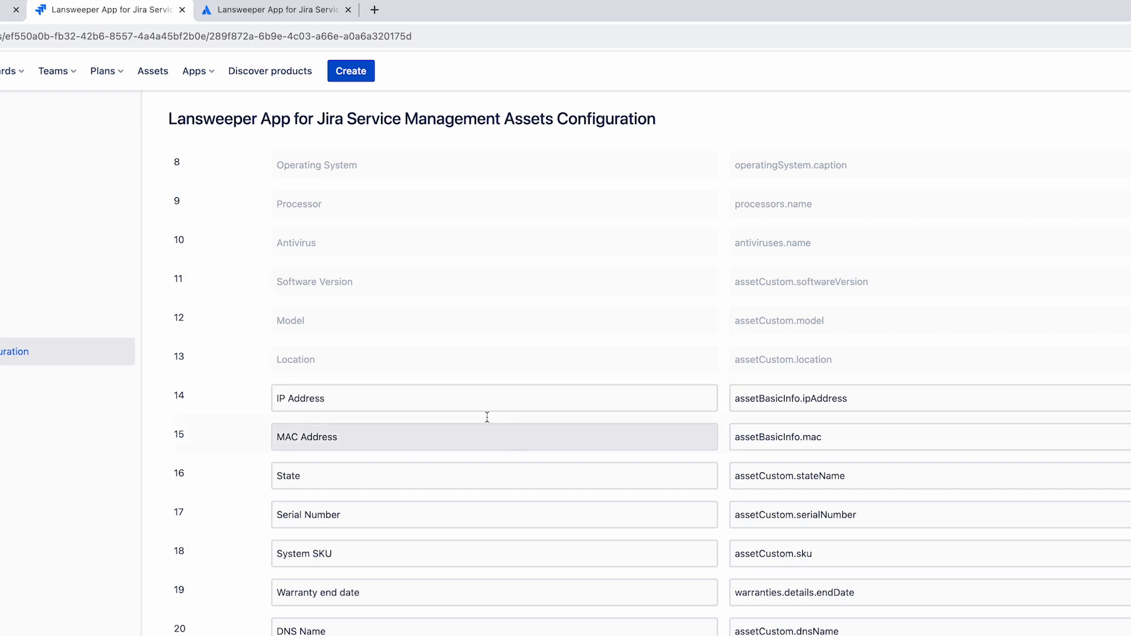
{"action": "scroll", "scroll_direction": "down", "scroll_amount": 3}
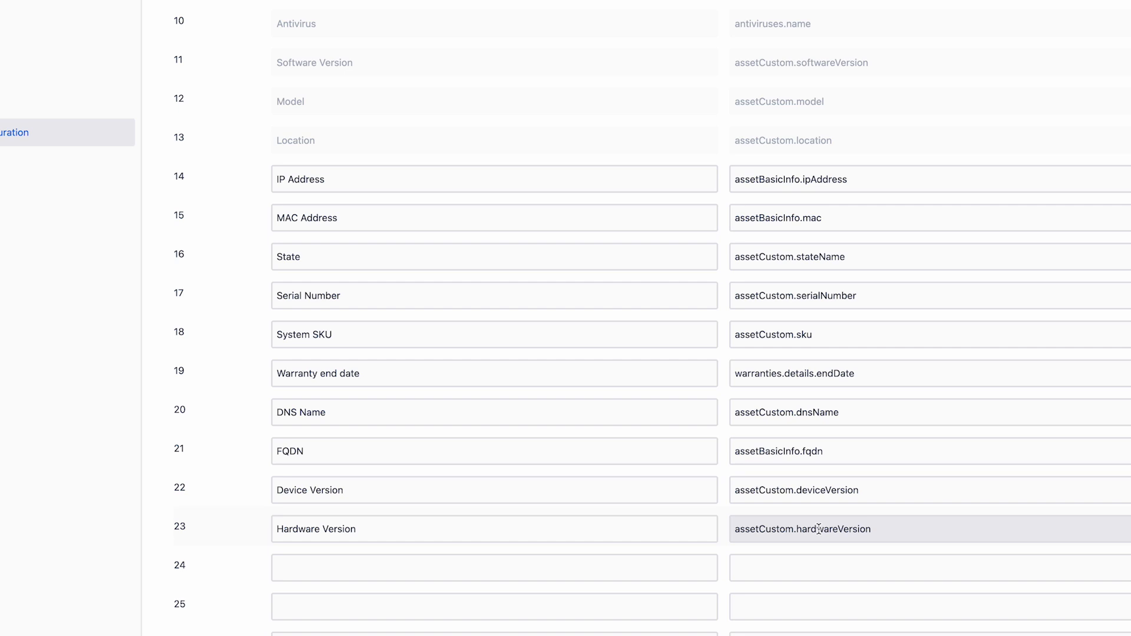
{"action": "scroll", "scroll_direction": "up", "scroll_amount": 3}
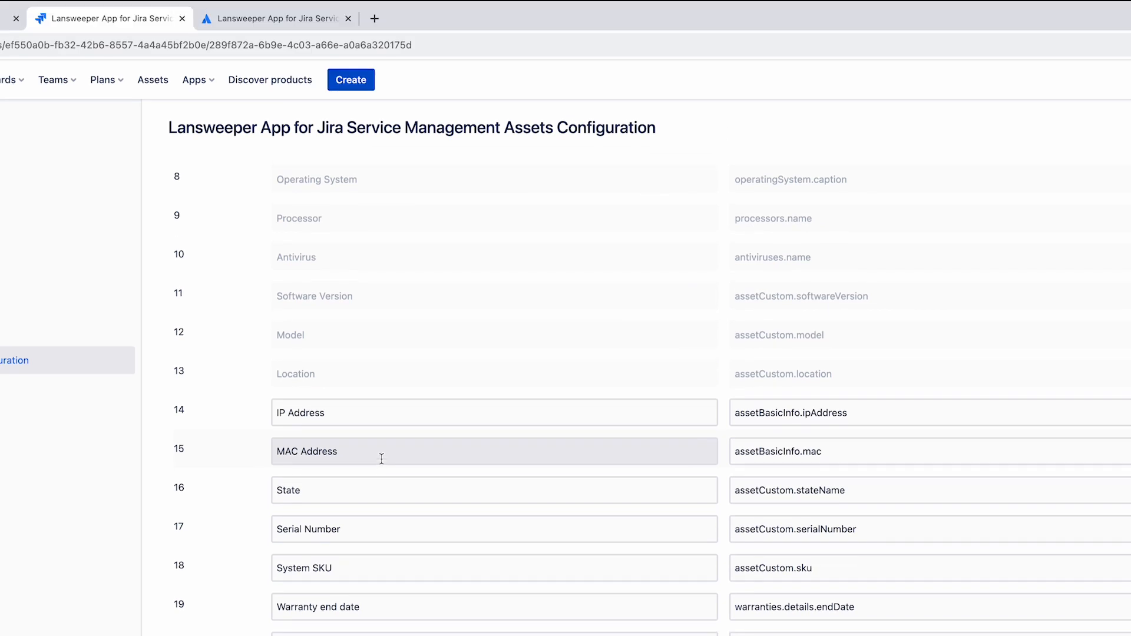
{"action": "scroll", "scroll_direction": "up", "scroll_amount": 3}
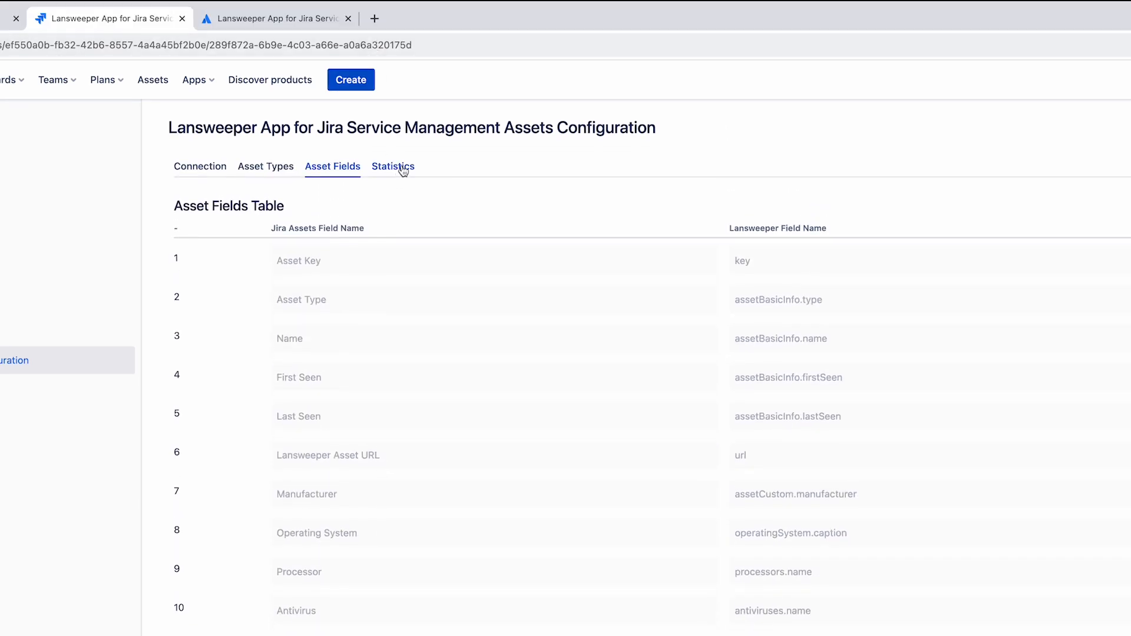
Show the Statistics sync history listing five successful sync runs.
{"action": "left_click", "coordinate": [393, 166]}
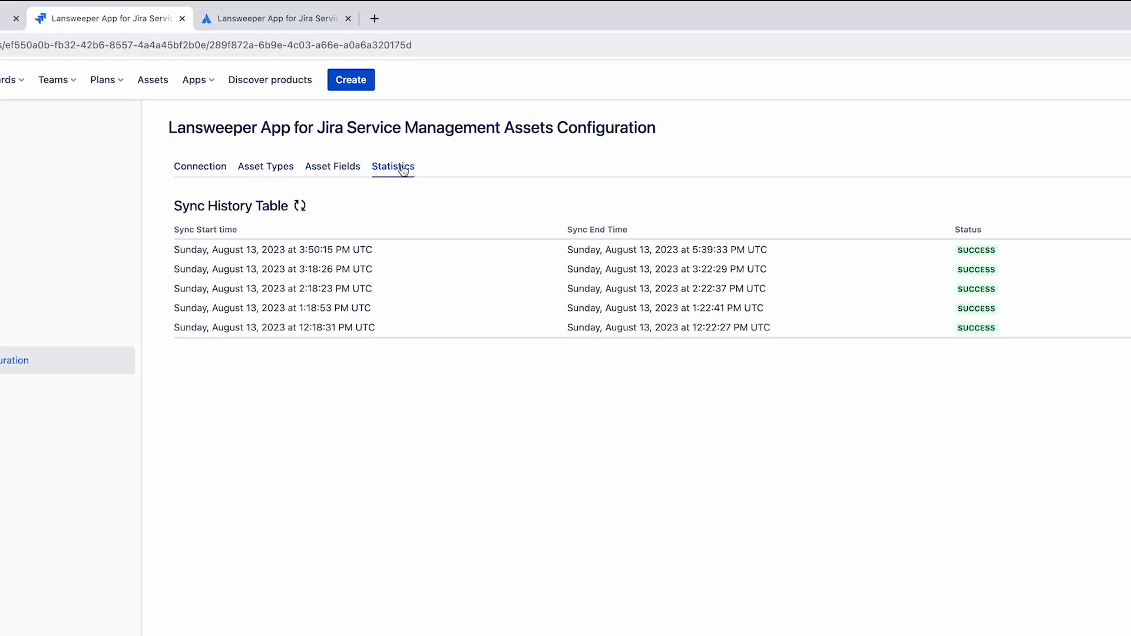